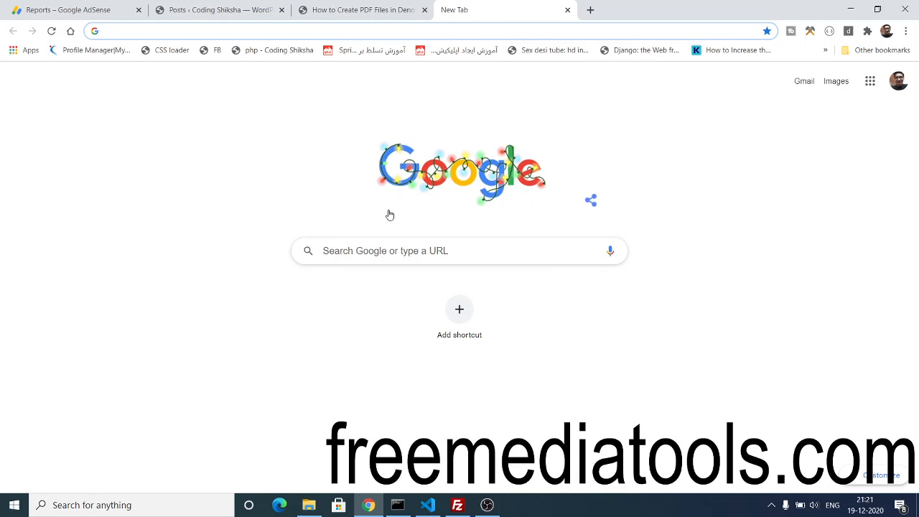
# Step: Search Google for 'deno pdf viewer' and open the official Deno website result
pyautogui.click(428, 506)
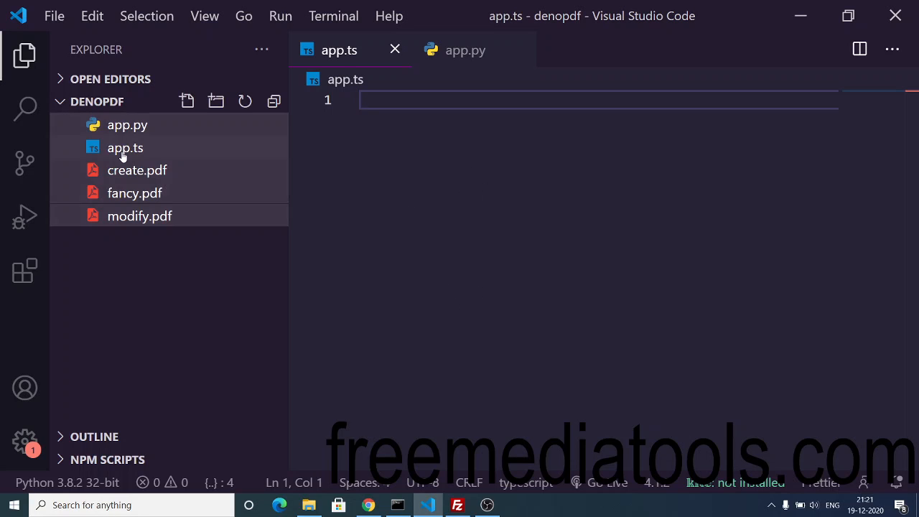
pyautogui.click(368, 506)
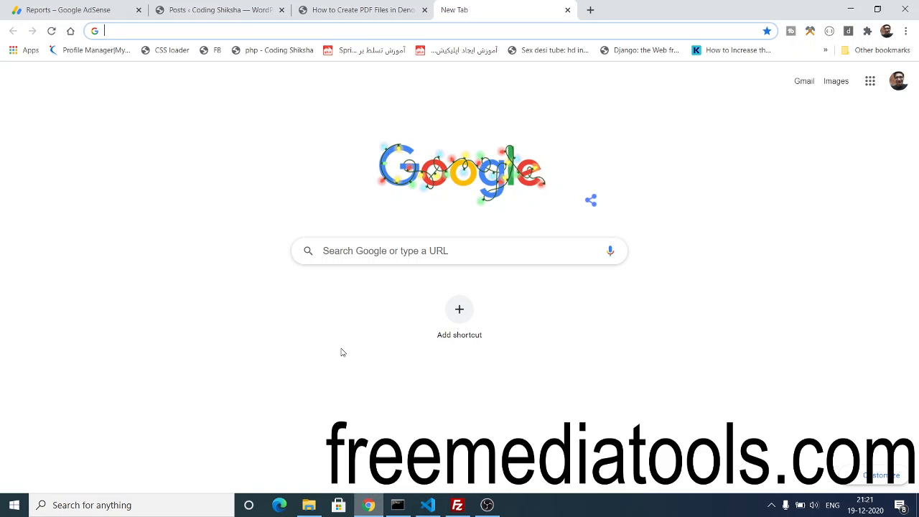
pyautogui.moveTo(216, 9)
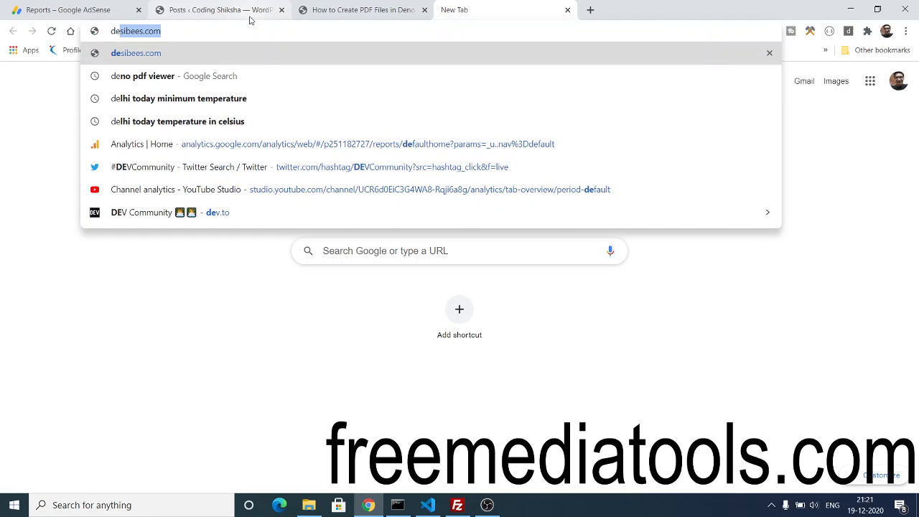
pyautogui.write('deno pdf viewer')
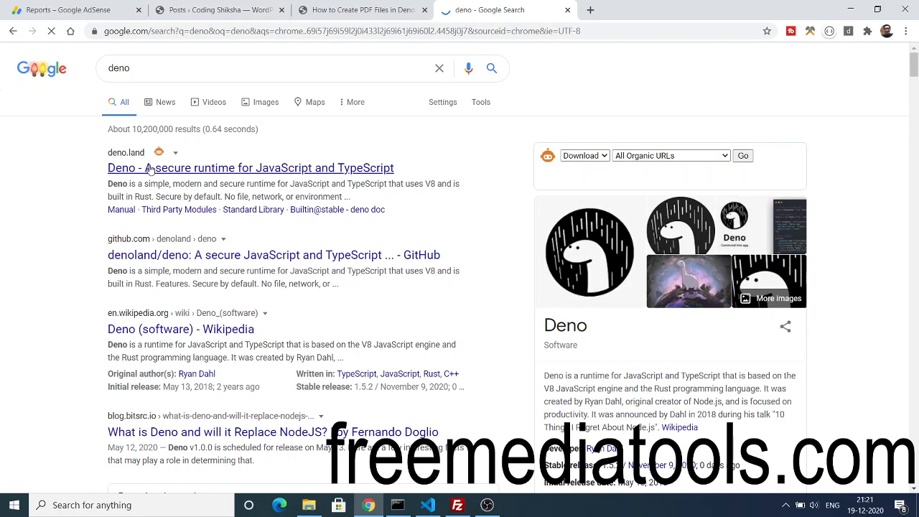
pyautogui.click(250, 166)
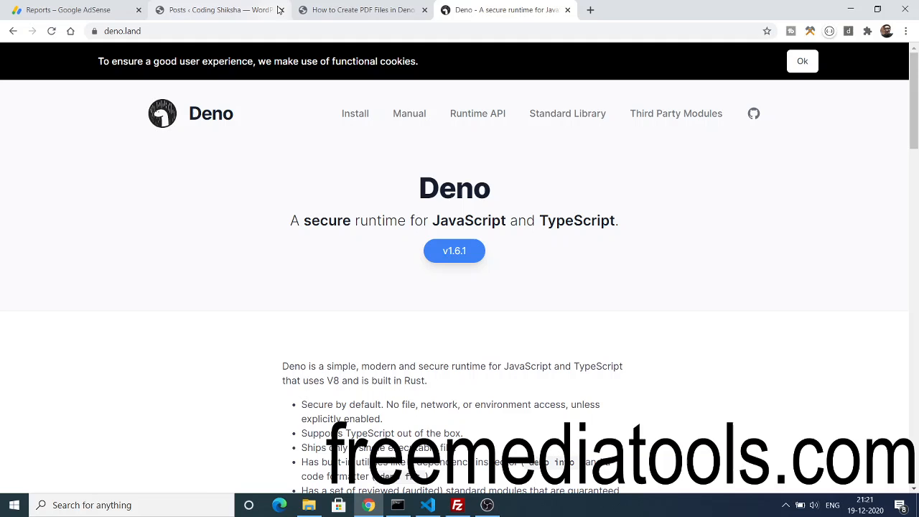
# Step: Read through the Coding Shiksha tutorial on creating PDFs in Deno with PDF-LIB down to its starter code
pyautogui.click(360, 10)
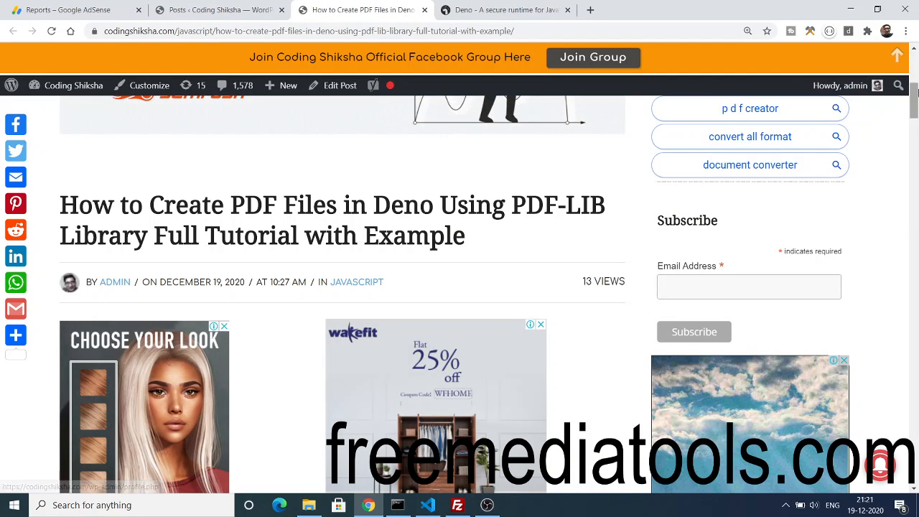
pyautogui.scroll(-3)
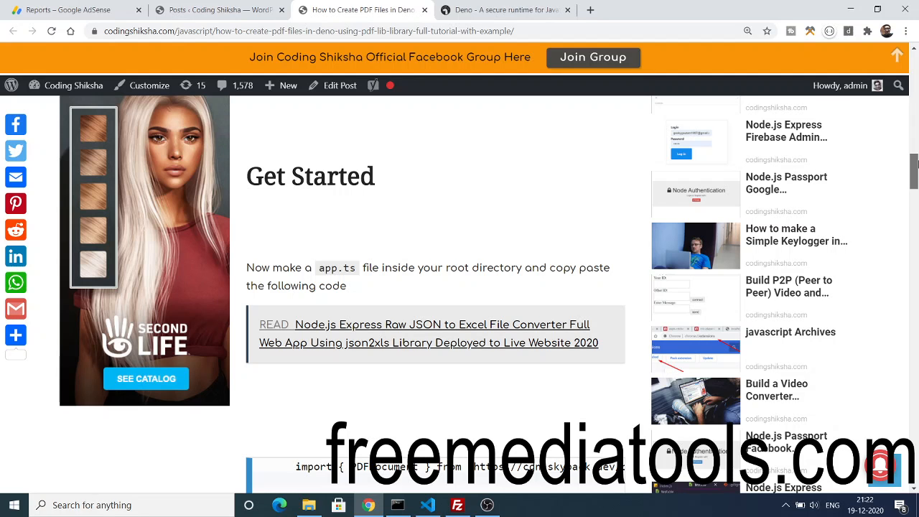
pyautogui.scroll(-3)
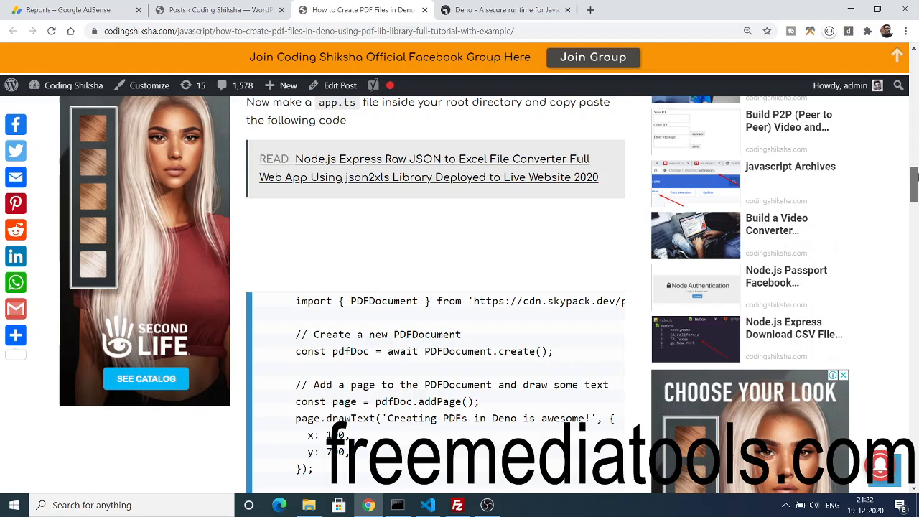
pyautogui.scroll(-3)
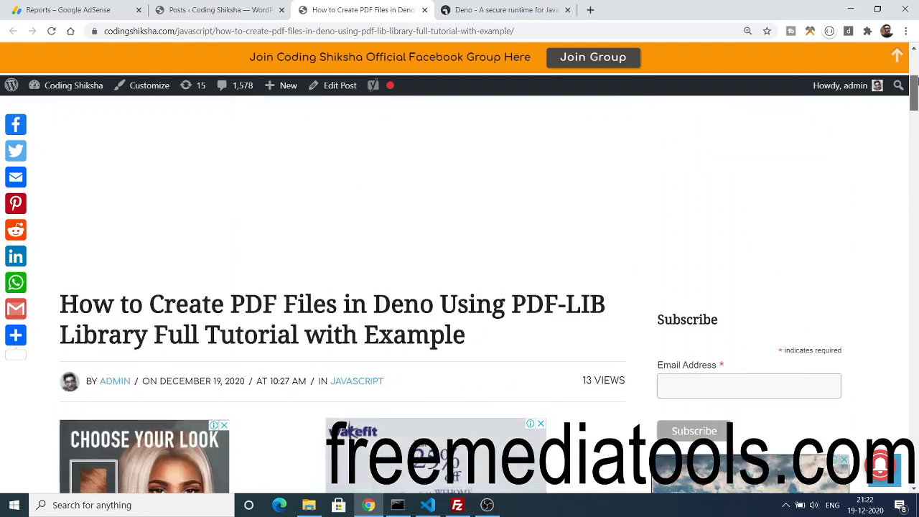
pyautogui.scroll(-3)
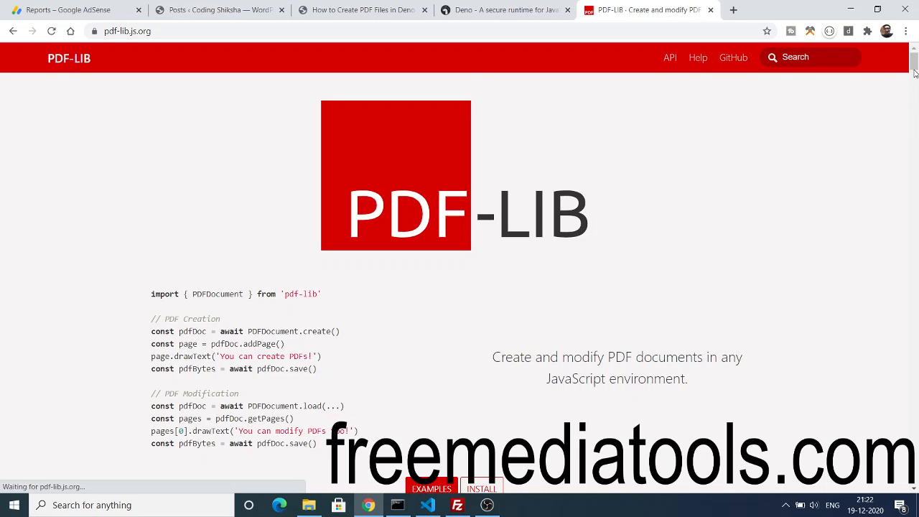
# Step: Review the PDF-LIB site's Deno, Install and Create Document examples, then return to the denopdf project
pyautogui.scroll(-3)
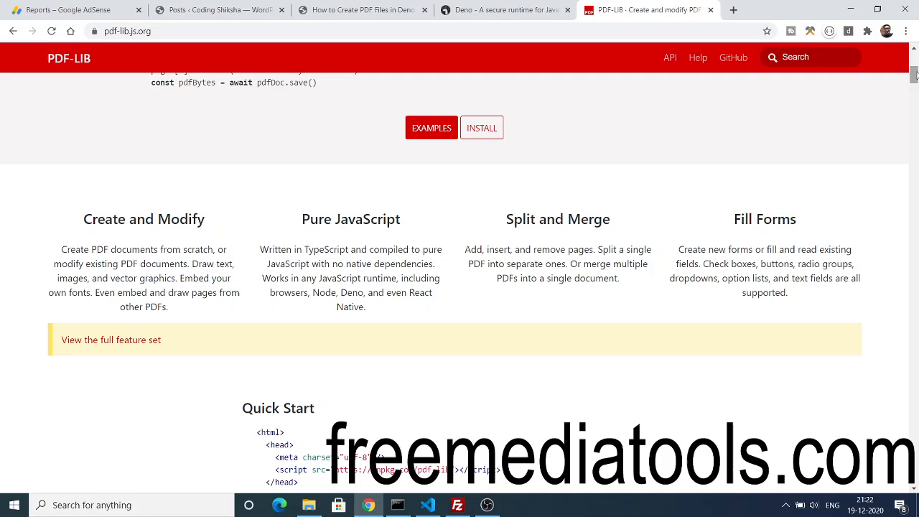
pyautogui.scroll(-3)
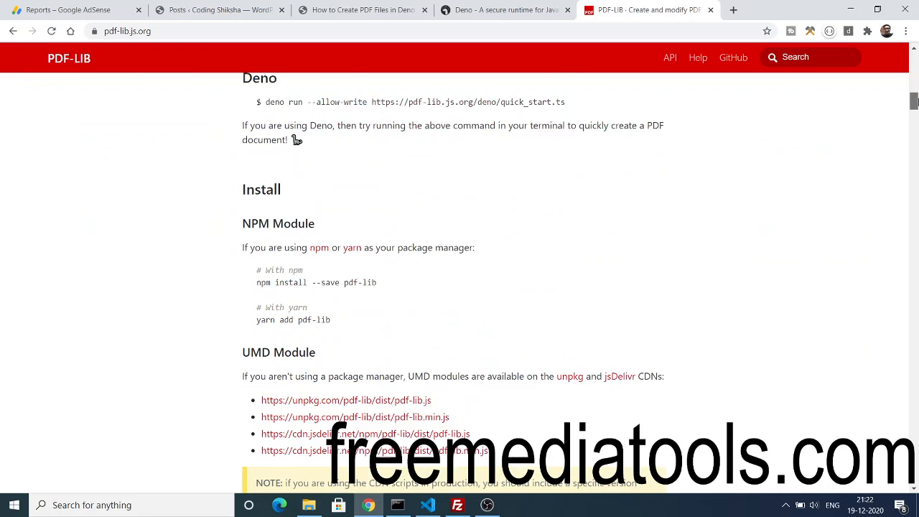
pyautogui.scroll(-3)
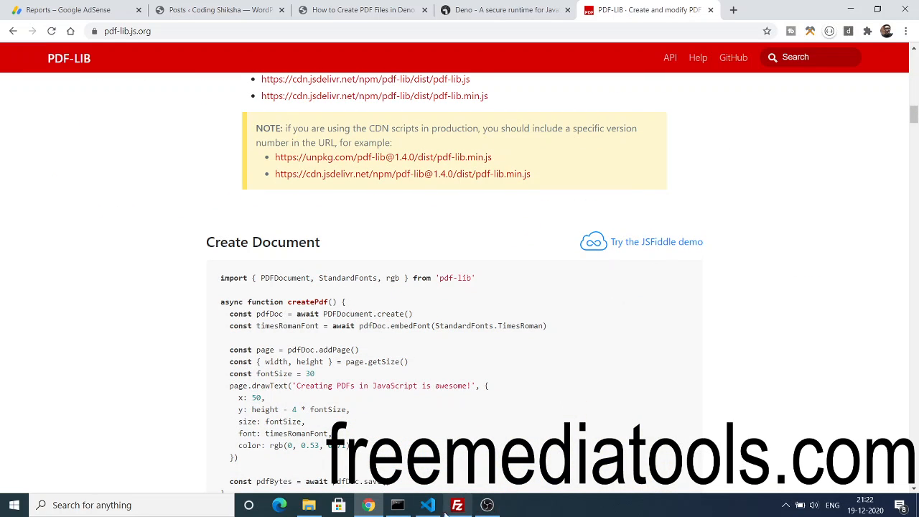
pyautogui.click(428, 506)
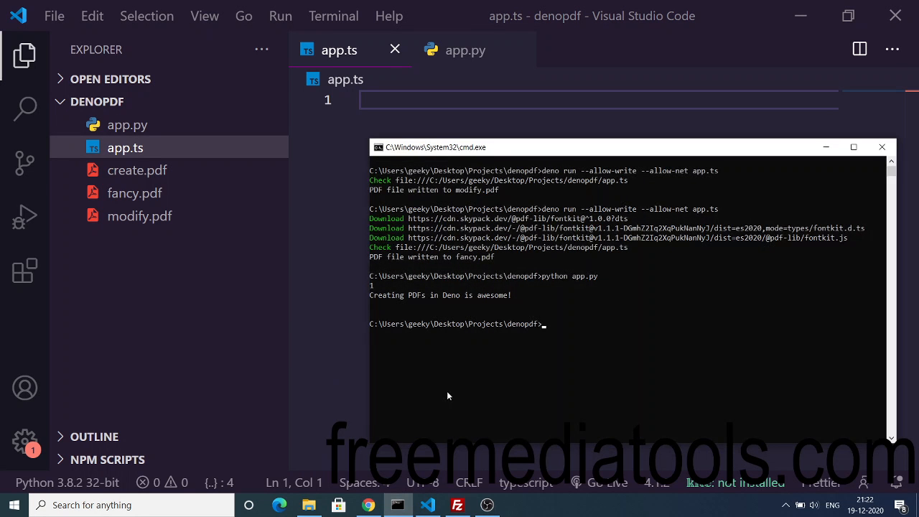
# Step: Dismiss the command prompt so the empty app.ts is back in view
pyautogui.write('den')
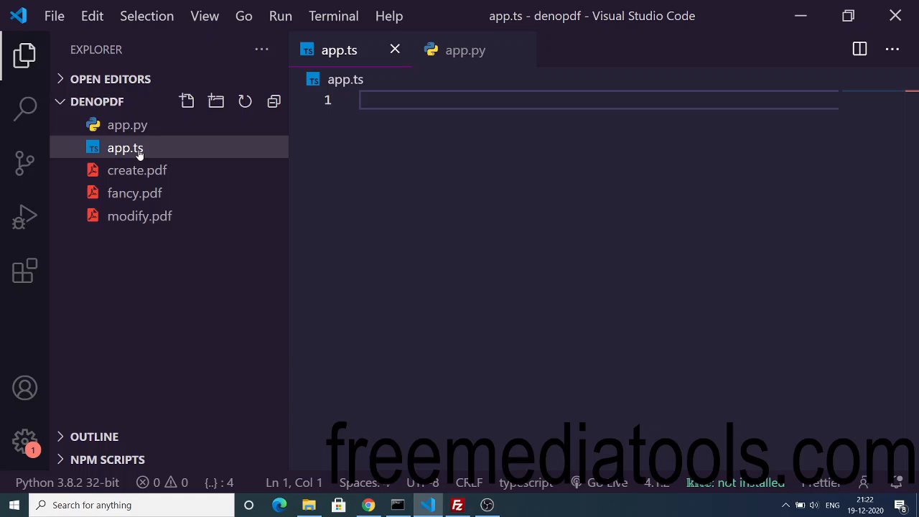
pyautogui.moveTo(319, 156)
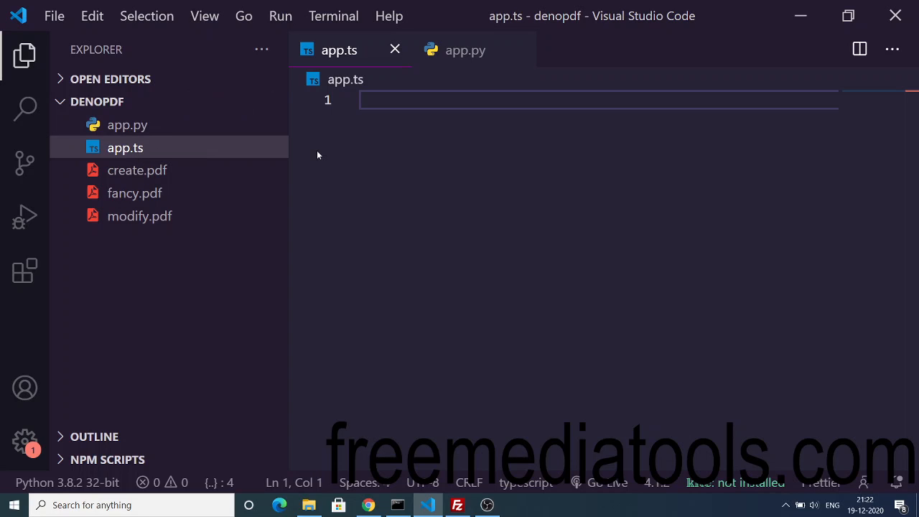
pyautogui.moveTo(23, 55)
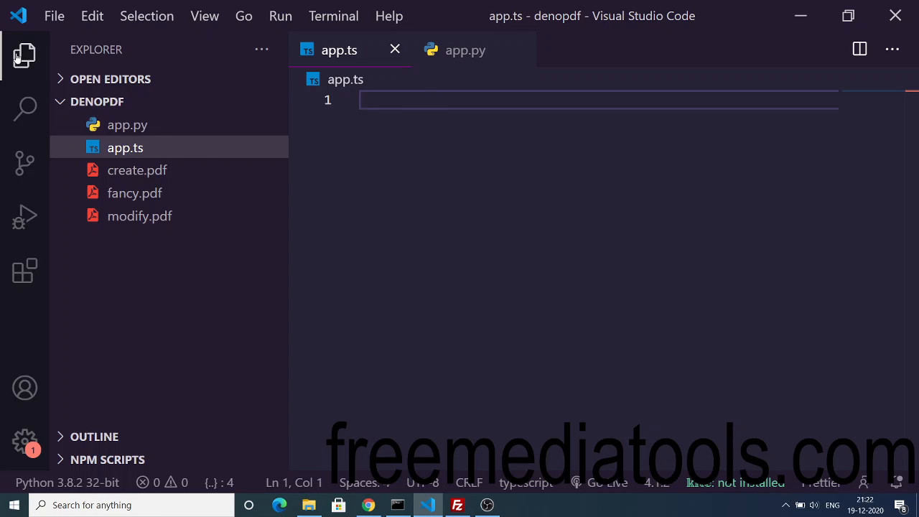
# Step: Write app.ts lines importing PDFDocument from Skypack pdf-lib, creating a document and adding a page
pyautogui.click(24, 54)
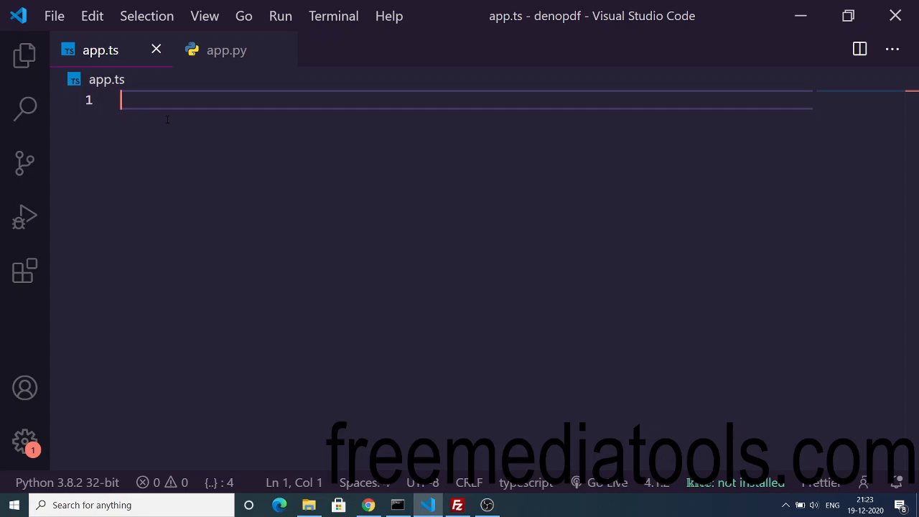
pyautogui.write("import { PDFDocument } from 'https://cdn.skypack.dev/pdf-lib@^1.11.1?dts';")
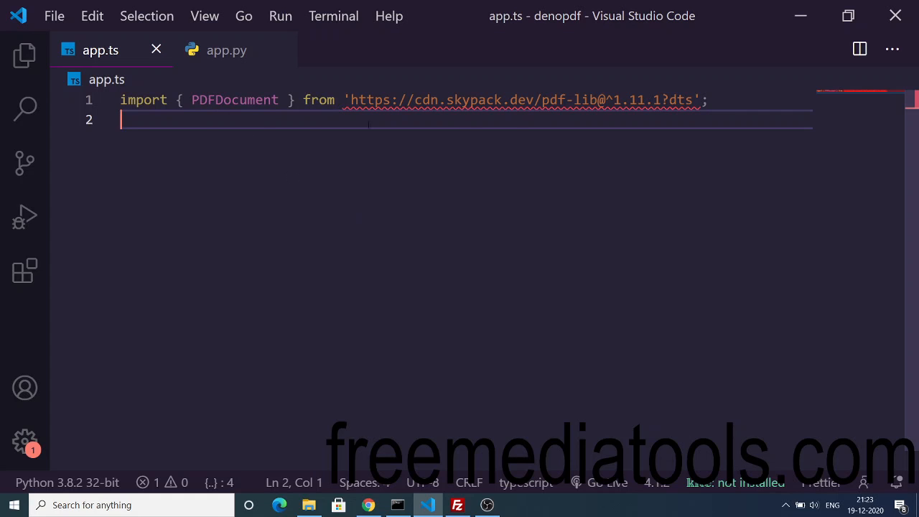
pyautogui.moveTo(236, 100)
pyautogui.write('// Create a new PDFDocument')
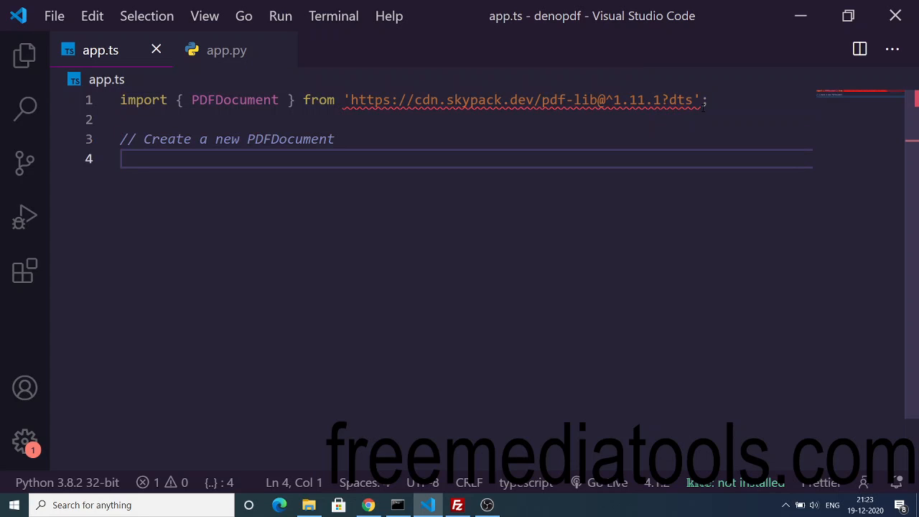
pyautogui.write('const pdfDoc = await PDFDocument.create();')
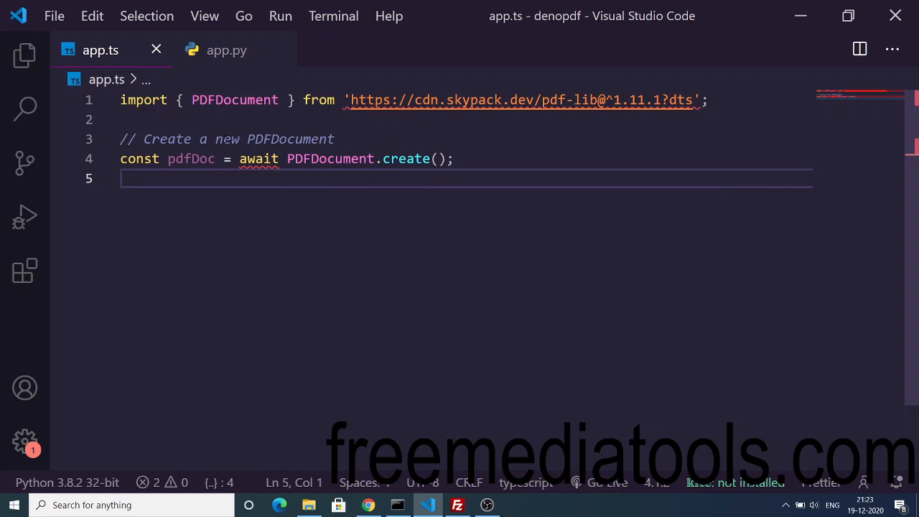
pyautogui.write('// Add a page to the PDFDocument and draw some text')
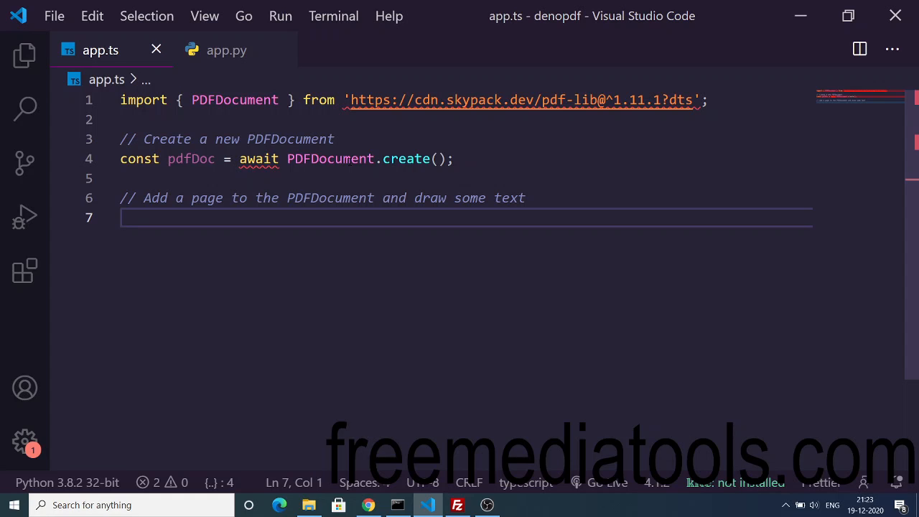
pyautogui.write('const page = pdfDoc.addPage();')
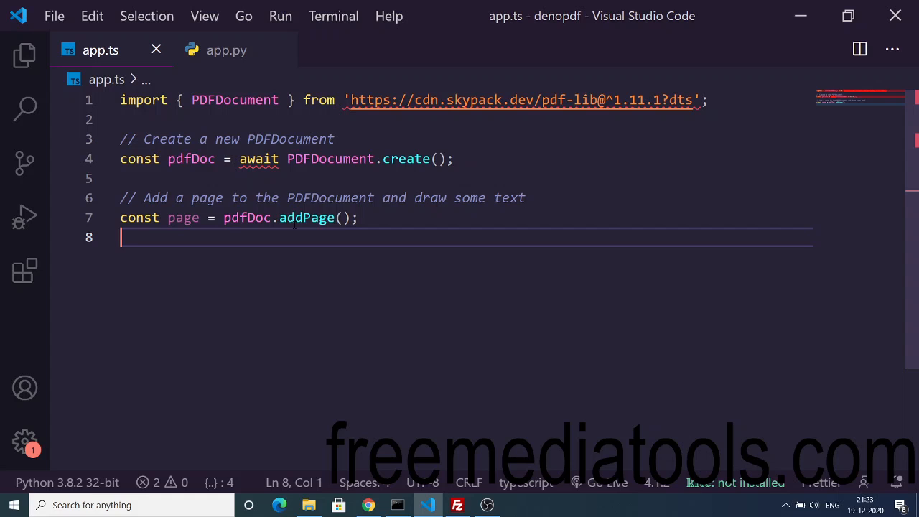
pyautogui.doubleClick(307, 218)
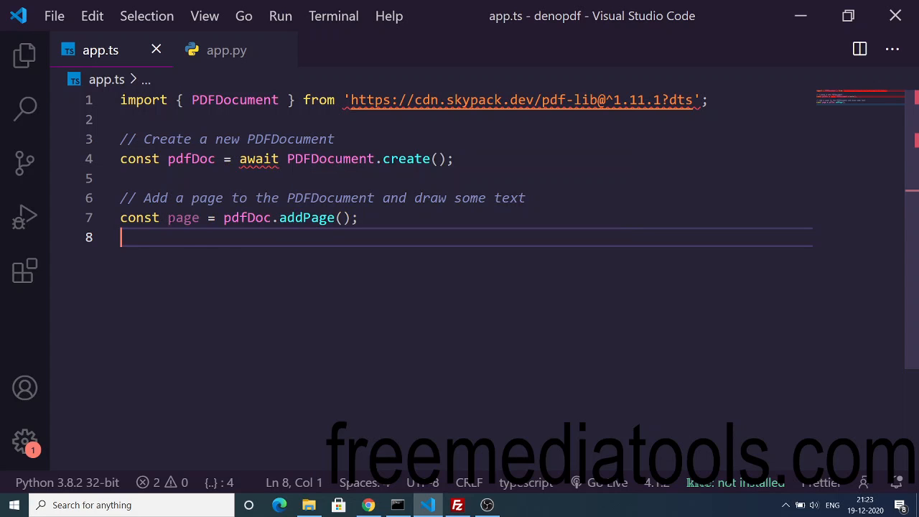
# Step: Add page.drawText('Creating PDFs in Deno is awesome!') at x 100, y 700, save bytes and Deno.writeFile to create.pdf
pyautogui.write("page.drawText('Creating PDFs in Deno is awesome!', {")
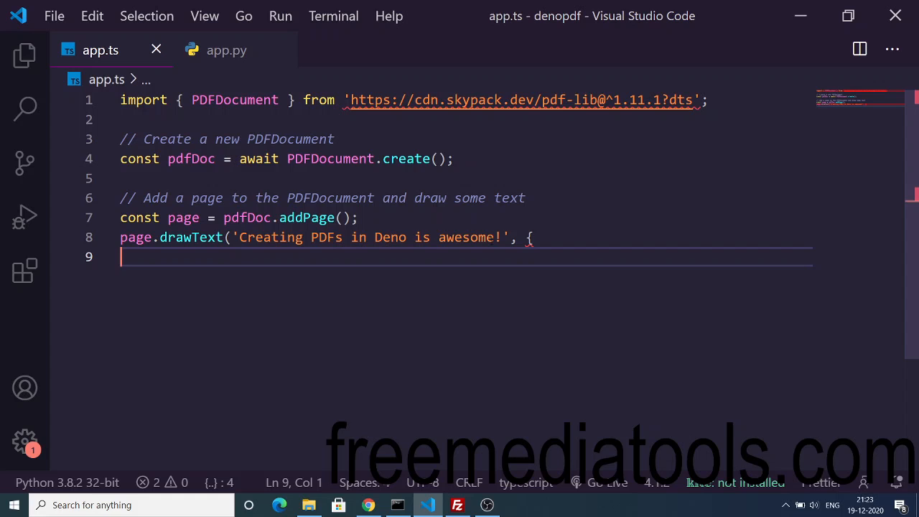
pyautogui.write('x: 100,')
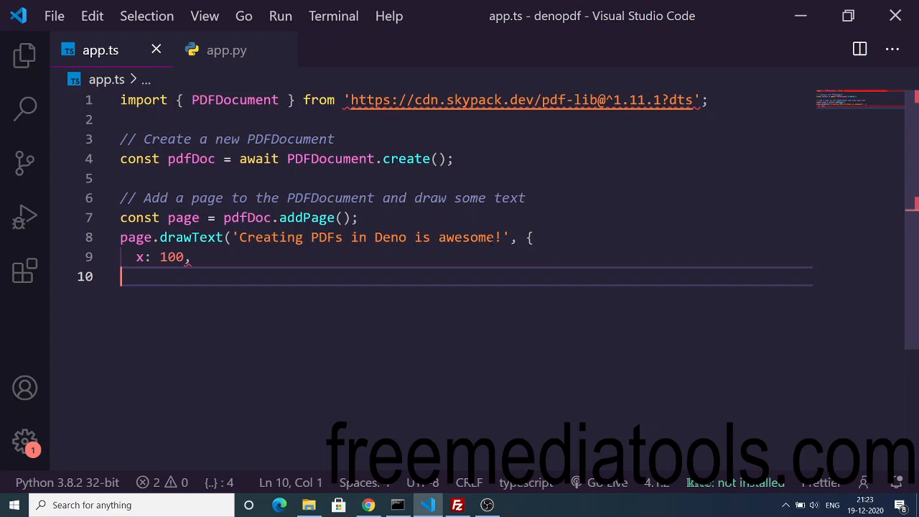
pyautogui.write('y: 700,')
pyautogui.write('// Save the PDFDocument and write it to a file')
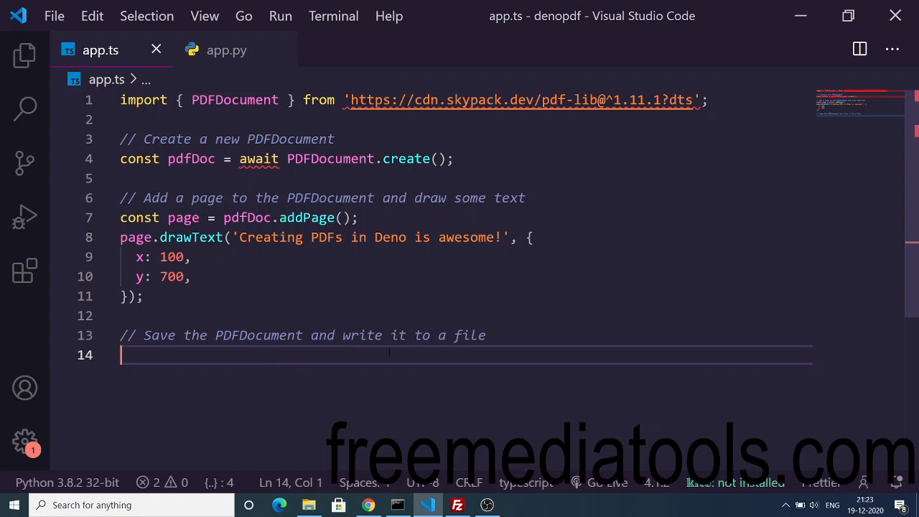
pyautogui.write('const pdfBytes = await pdfDoc.save();')
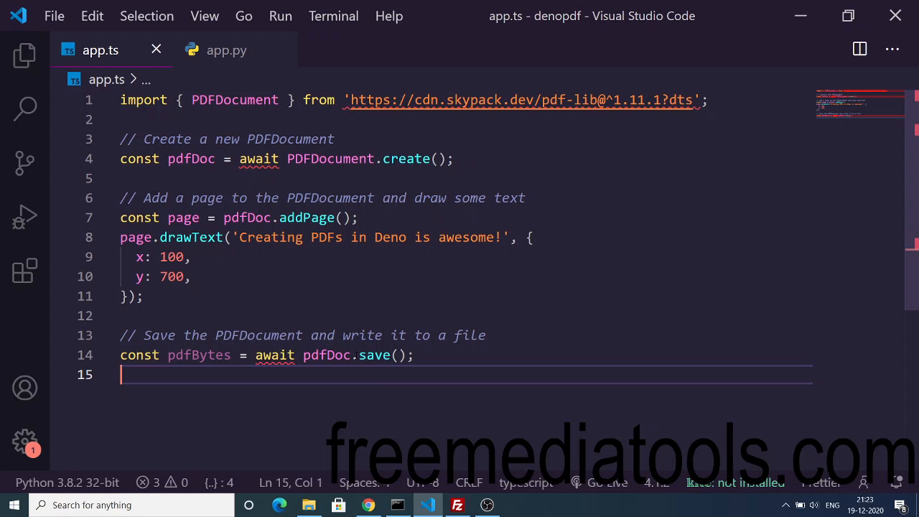
pyautogui.moveTo(274, 354)
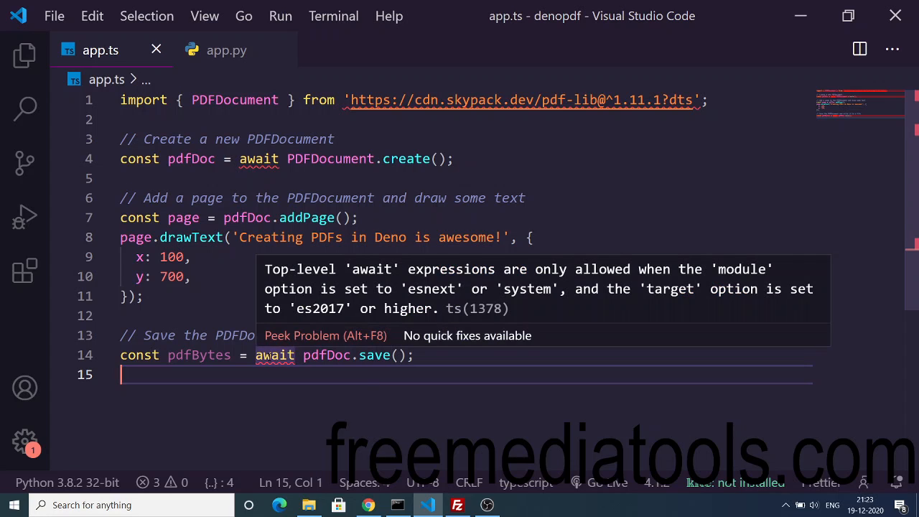
pyautogui.write("await Deno.writeFile('create.pdf', pdfBytes);")
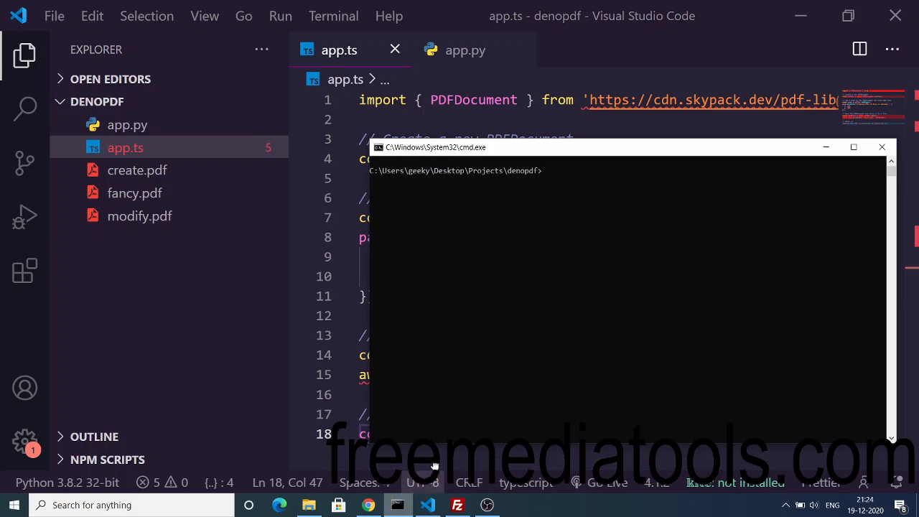
# Step: Run 'deno run app.ts', hit PermissionDenied, then rerun as 'deno run --allow-write app.ts' to write the PDF
pyautogui.write('d')
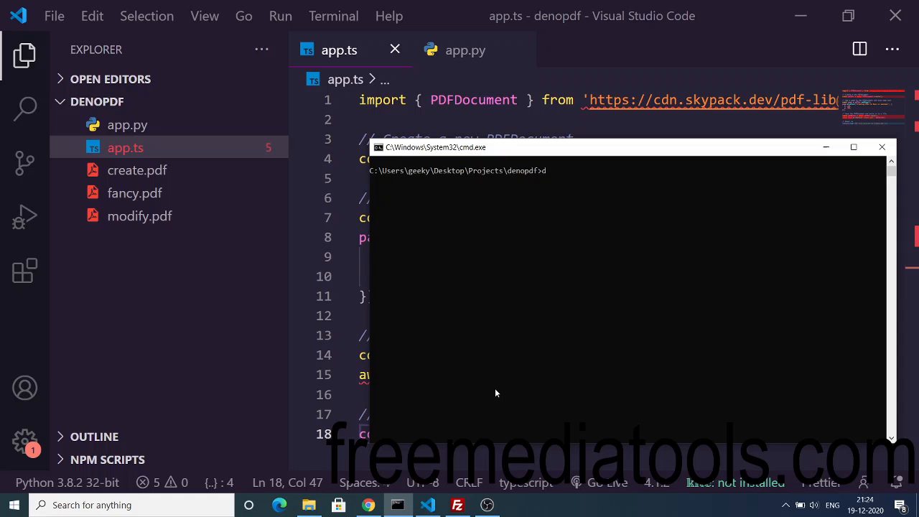
pyautogui.write('eno run app.ts')
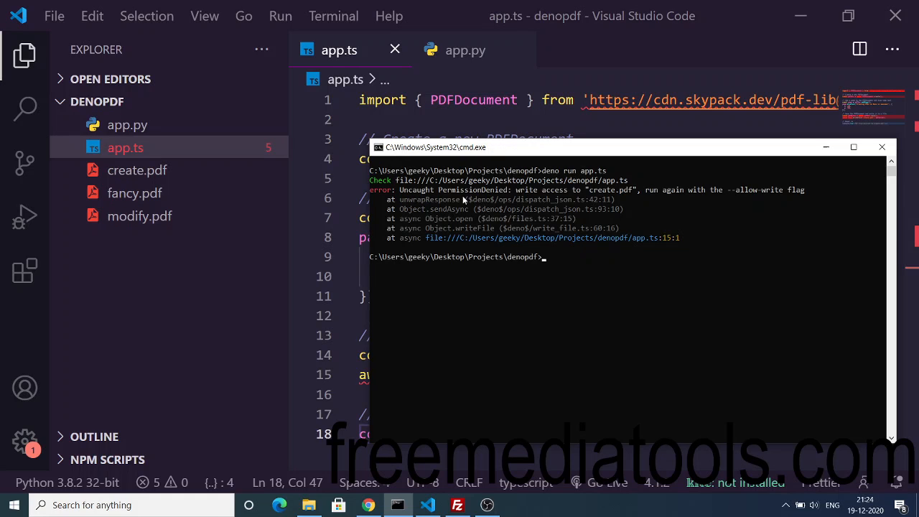
pyautogui.moveTo(429, 198)
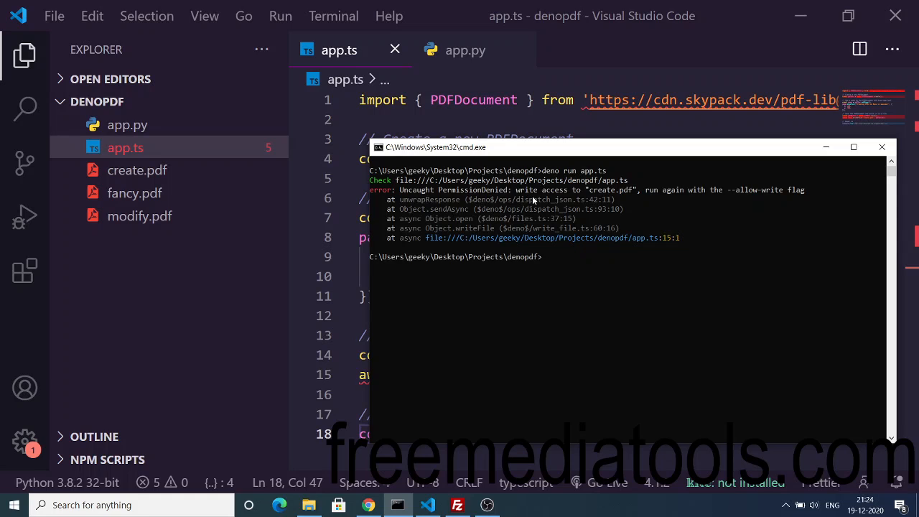
pyautogui.moveTo(736, 195)
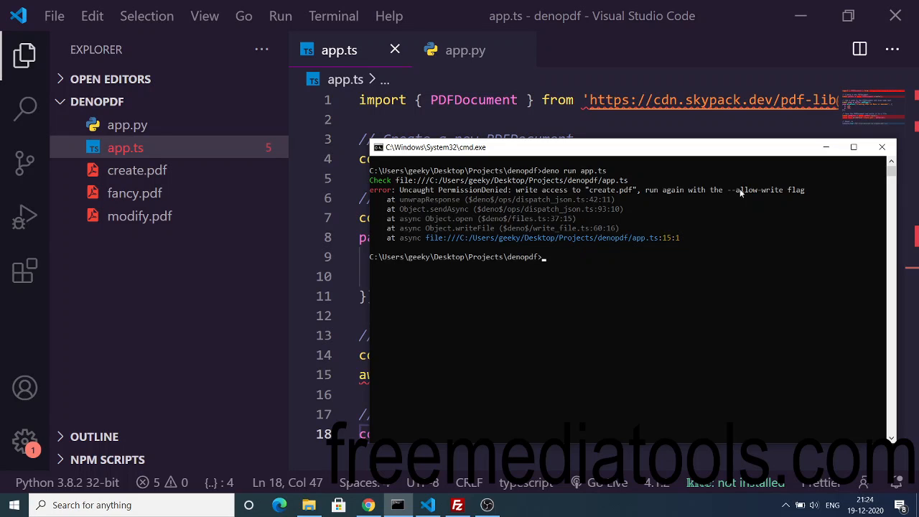
pyautogui.moveTo(750, 195)
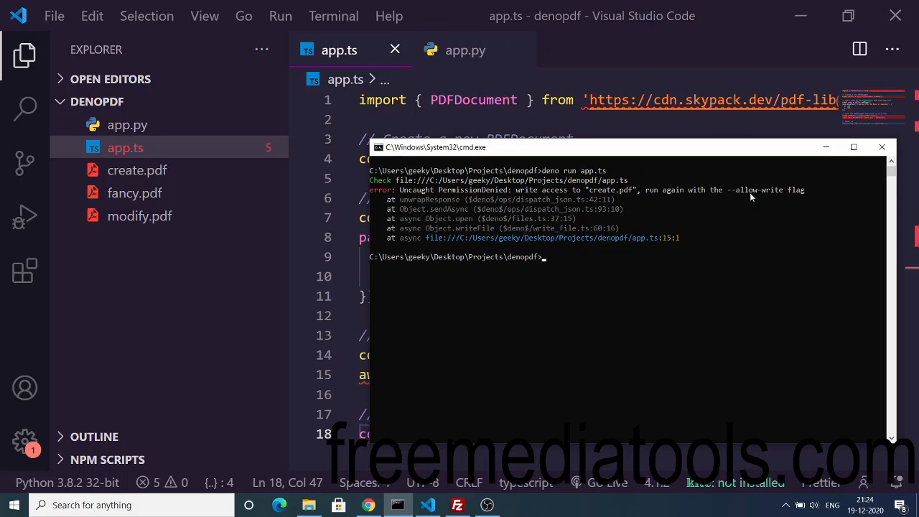
pyautogui.write('deno run --a')
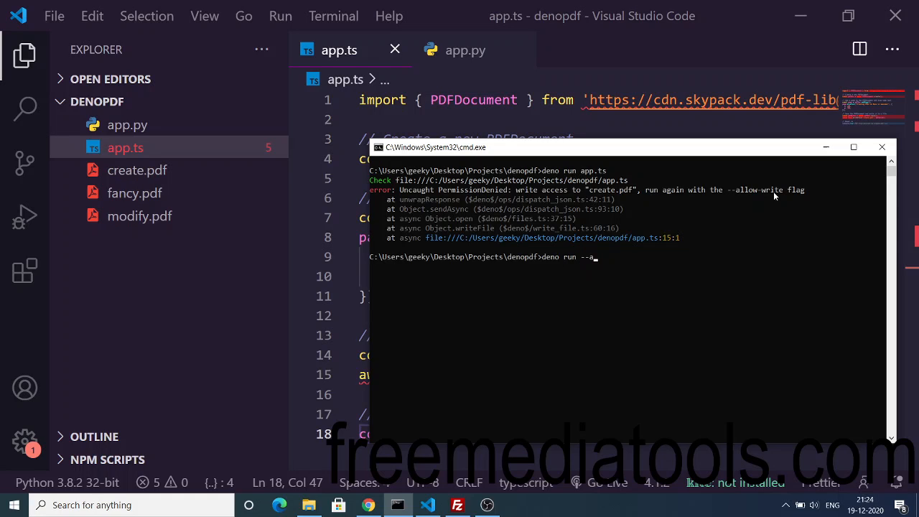
pyautogui.write('llow-w')
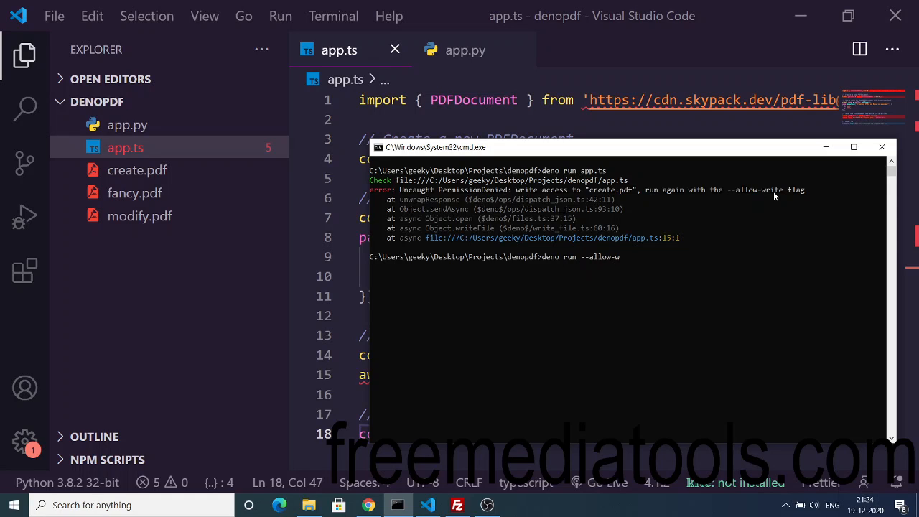
pyautogui.write('rite')
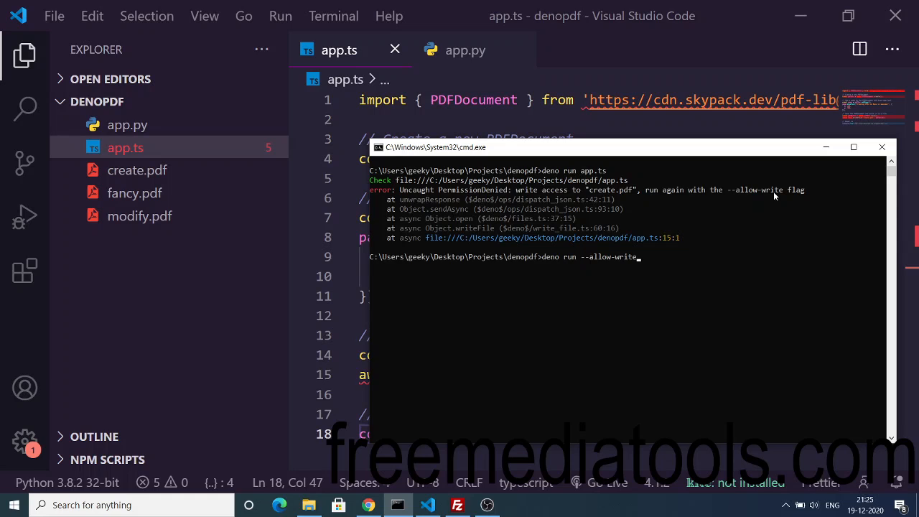
pyautogui.write('app.ts')
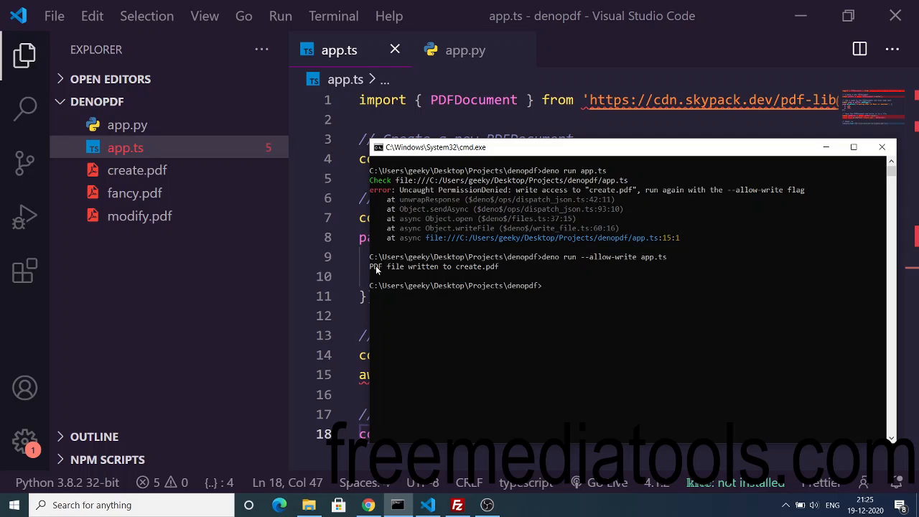
# Step: View create2.pdf with its 'Creating PDFs in Deno is awesome!' line, then switch to app.py
pyautogui.click(137, 170)
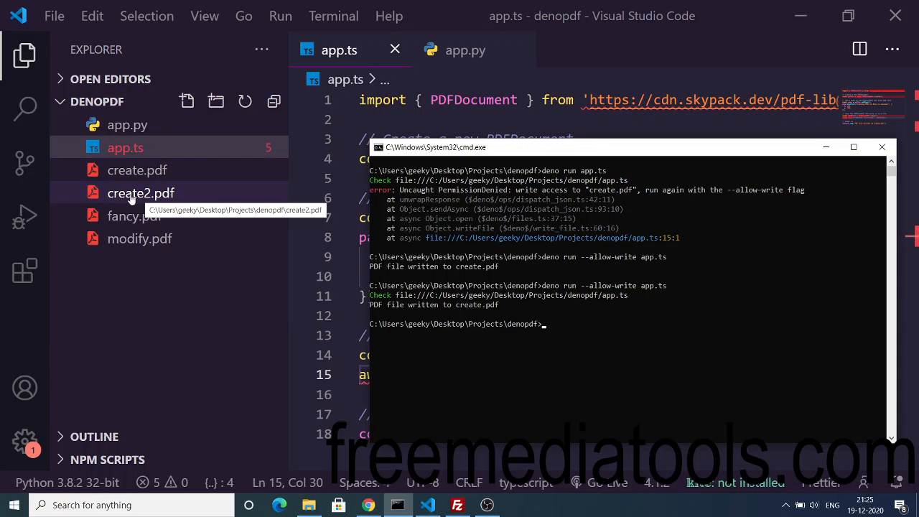
pyautogui.doubleClick(140, 193)
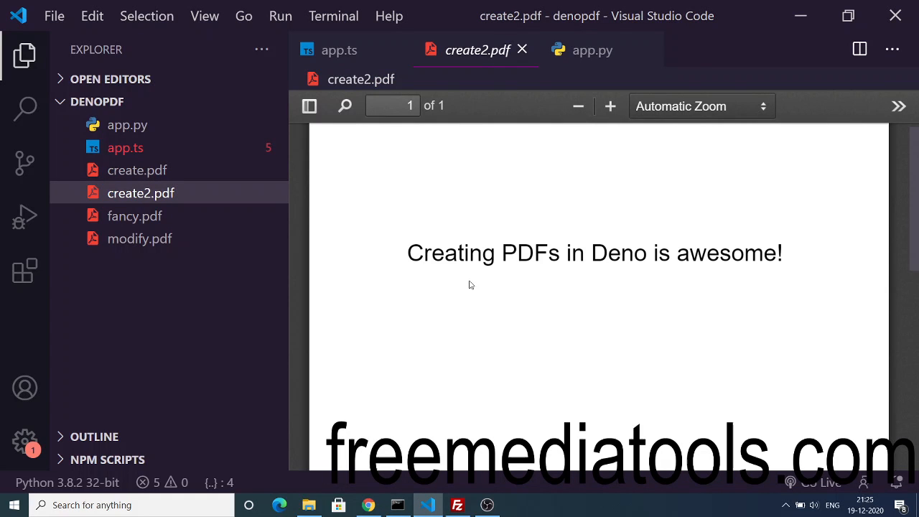
pyautogui.moveTo(408, 253); pyautogui.dragTo(783, 253)
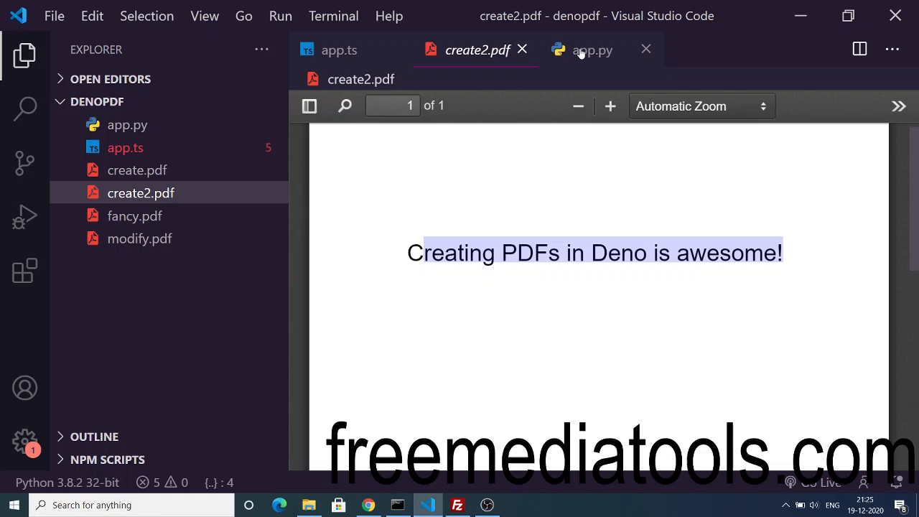
pyautogui.click(592, 51)
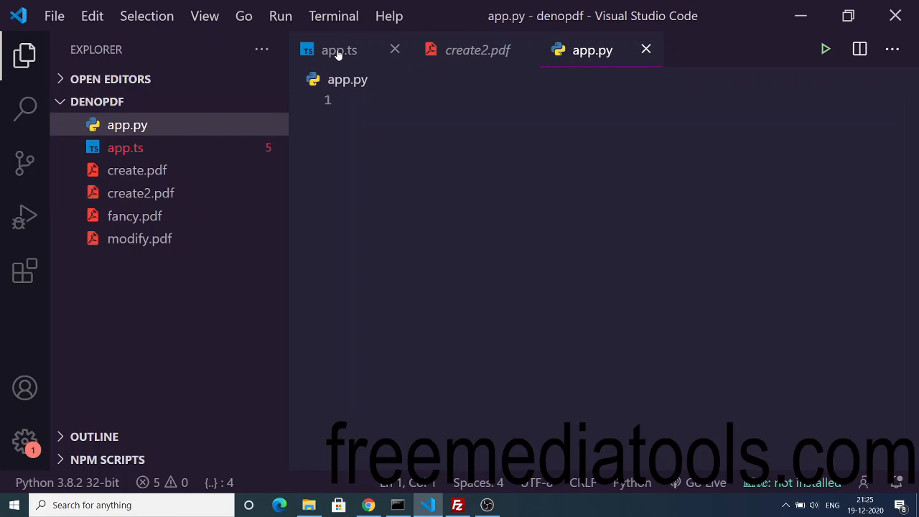
# Step: Make room below the drawText block in app.ts and paste a copy of it there
pyautogui.click(340, 49)
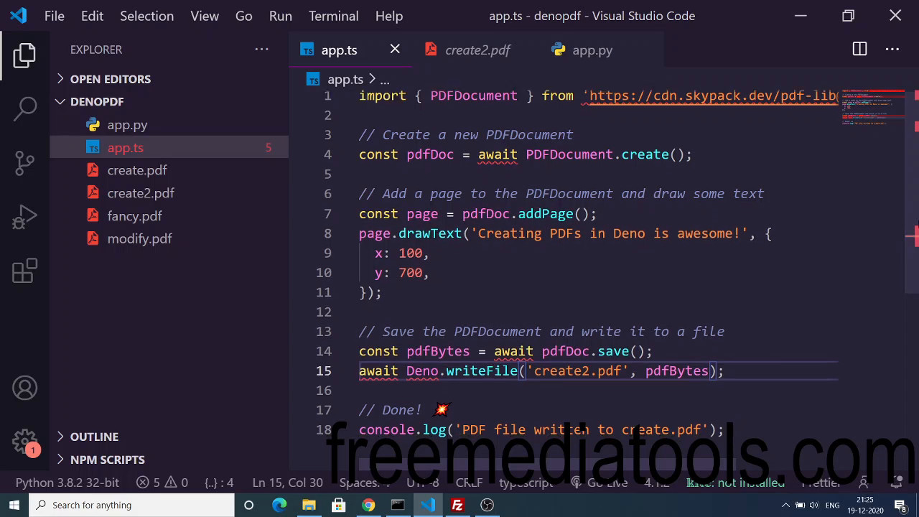
pyautogui.scroll(-3)
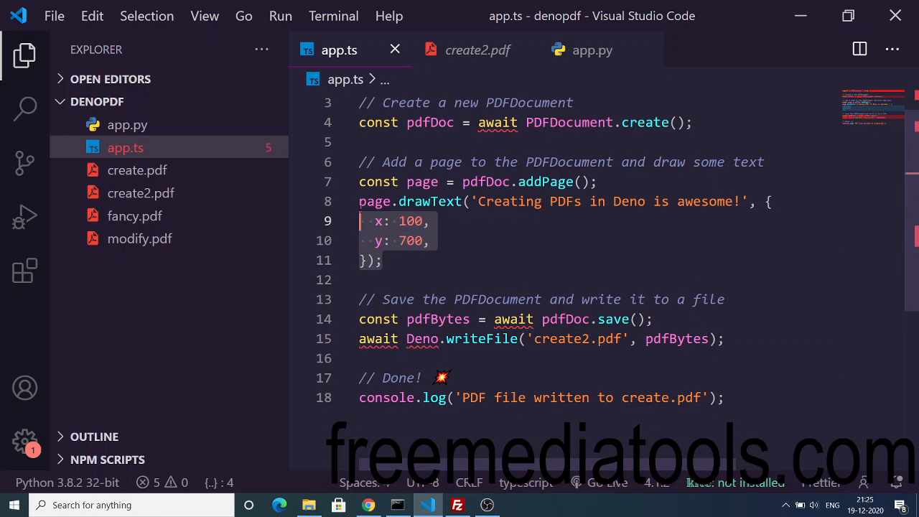
pyautogui.press('Enter')
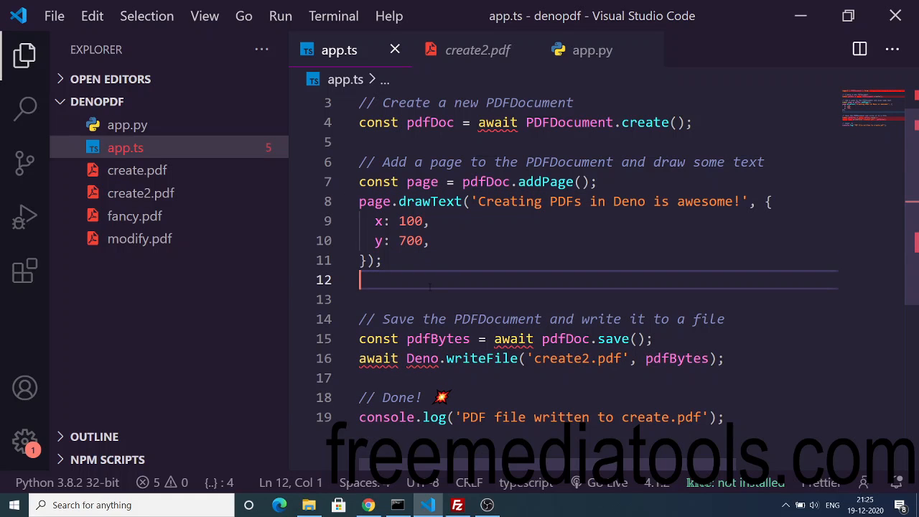
pyautogui.press('enter')
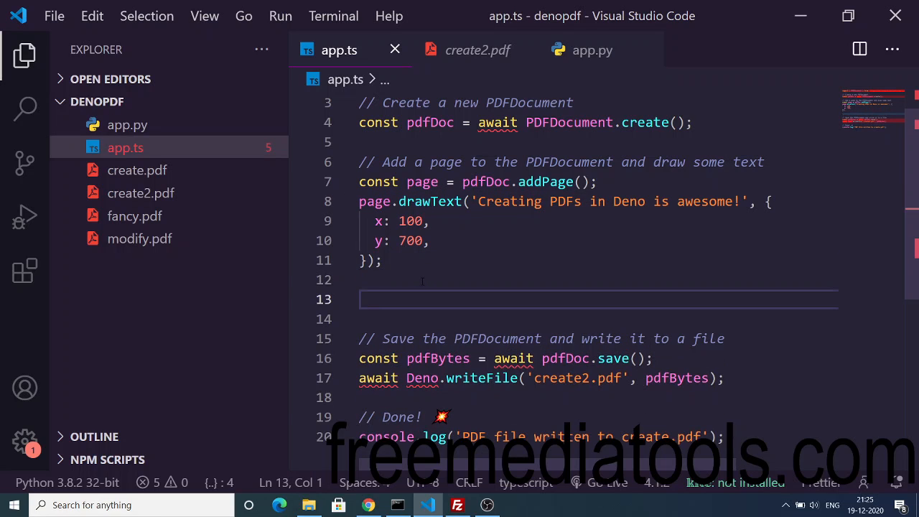
pyautogui.click(383, 260)
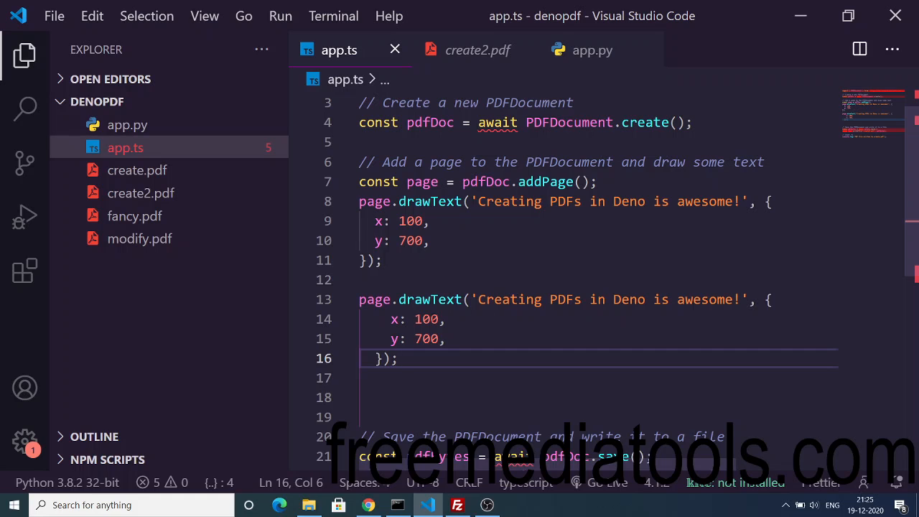
# Step: Change the copy to y 900 reading 'Creating PDFs in Deno is output awesome!', then return to create2.pdf
pyautogui.click(425, 319)
pyautogui.write('9')
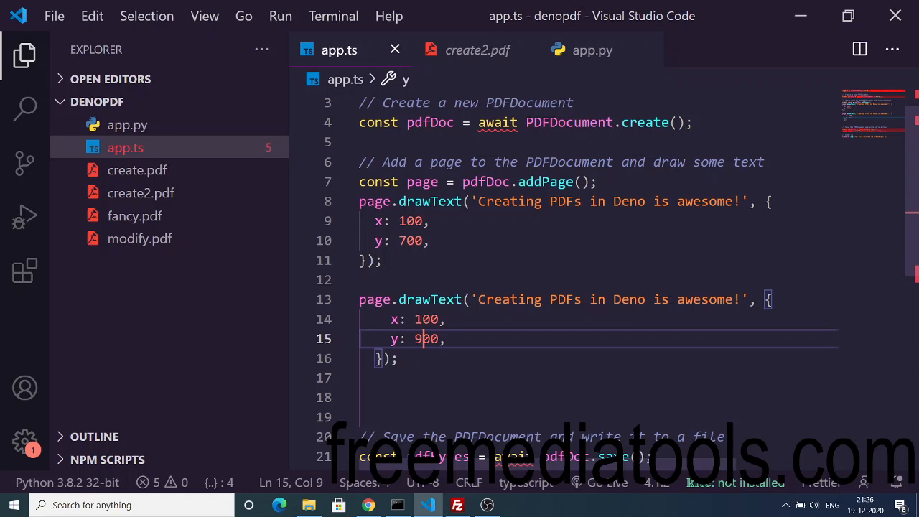
pyautogui.write('output')
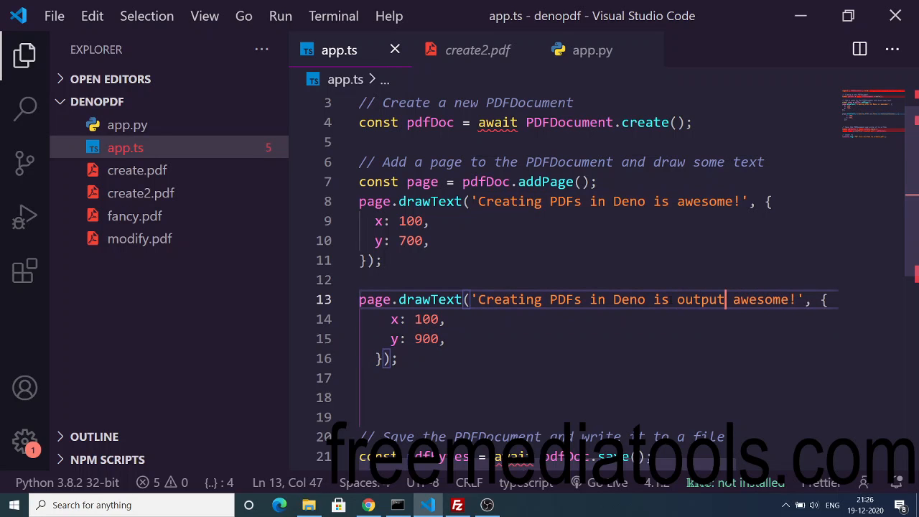
pyautogui.click(397, 505)
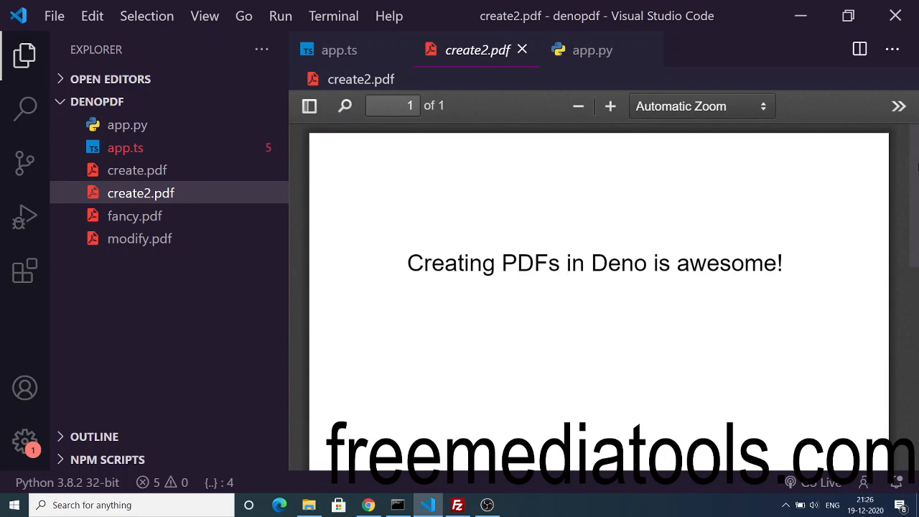
pyautogui.moveTo(339, 49)
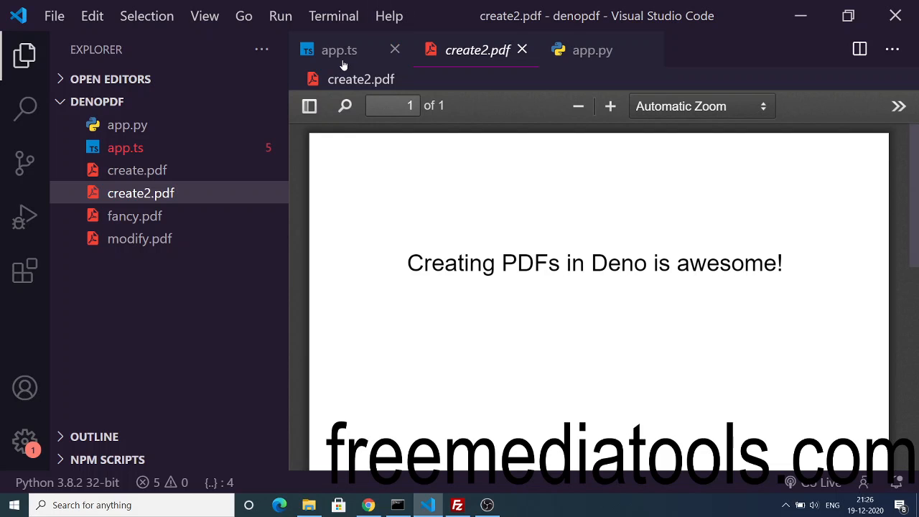
# Step: Change the second drawText call's x from 100 to 500 in app.ts
pyautogui.click(339, 49)
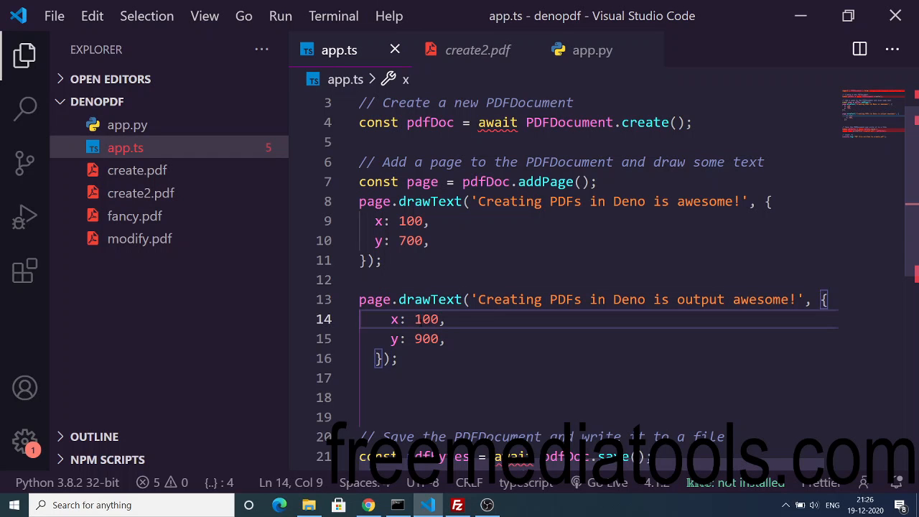
pyautogui.write('500')
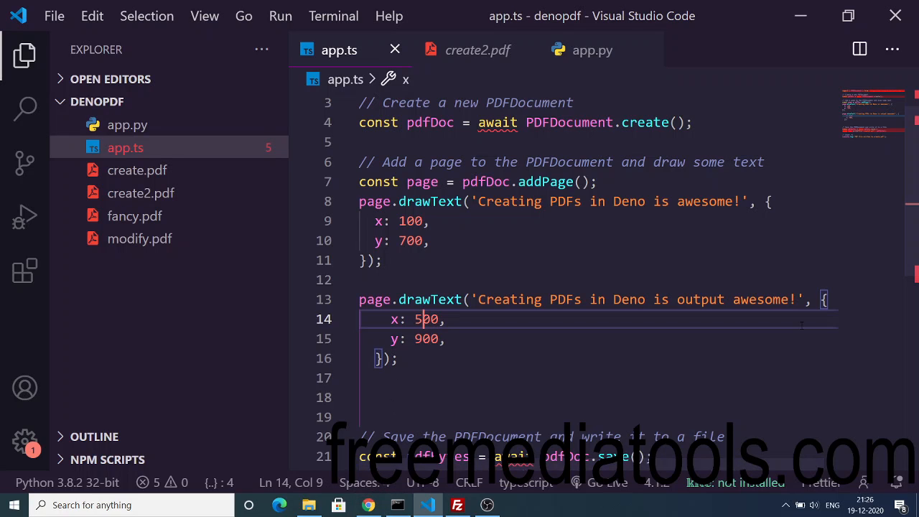
pyautogui.scroll(-3)
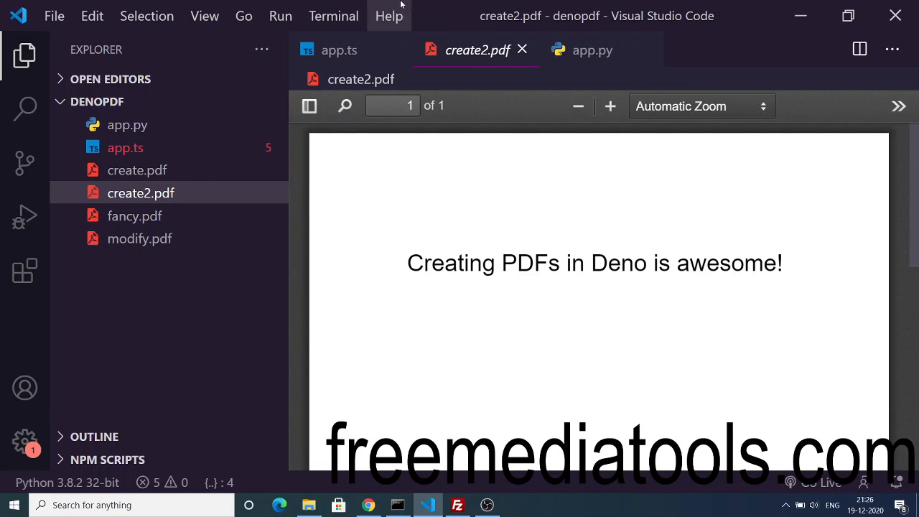
pyautogui.click(339, 49)
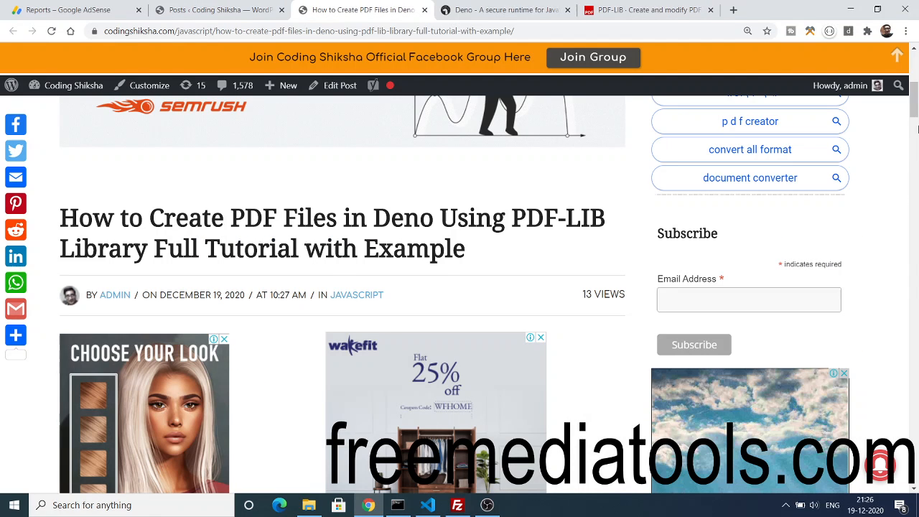
# Step: Scroll the tutorial down to its PDF-creation code sample, then start a blank browser tab
pyautogui.scroll(-3)
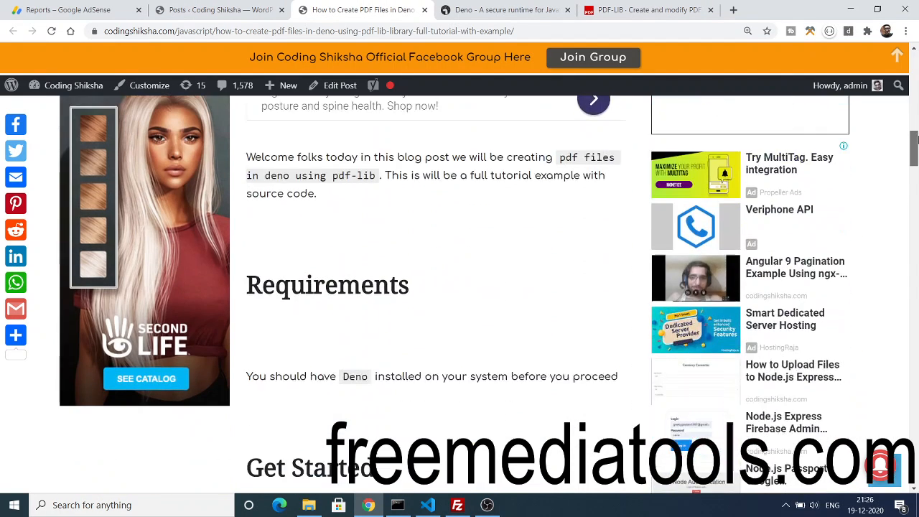
pyautogui.scroll(-3)
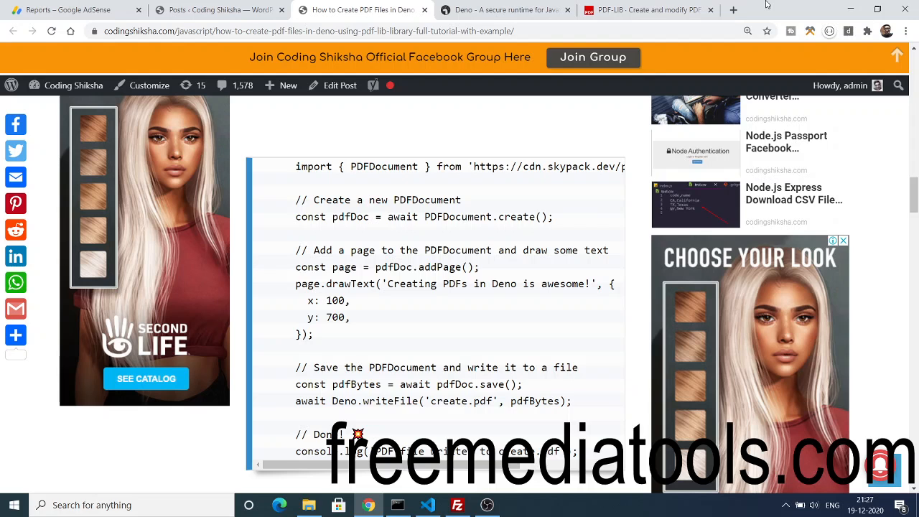
pyautogui.click(733, 9)
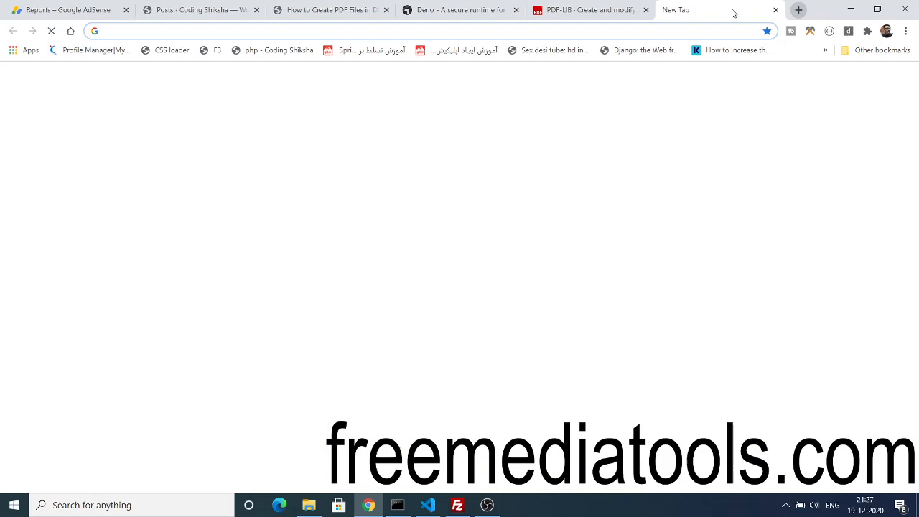
# Step: Load freemediatools.com and browse its list of free media services
pyautogui.write('freemediatools.com')
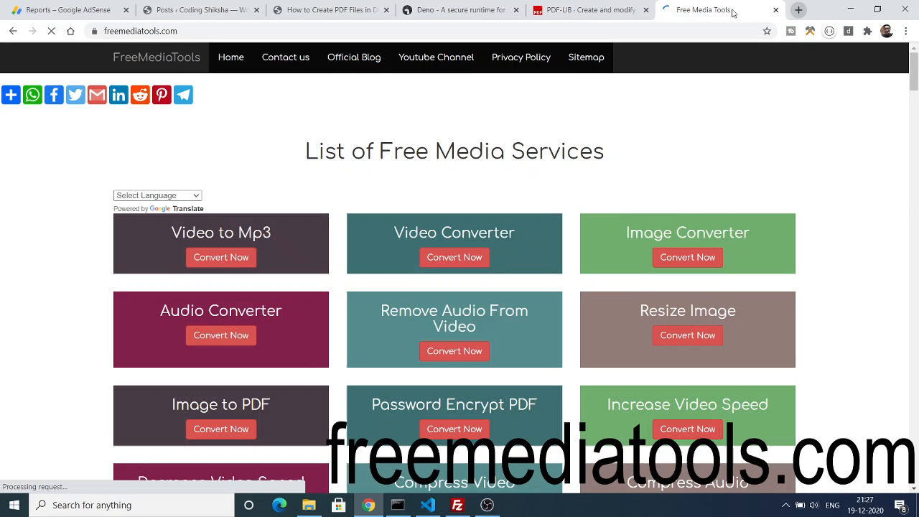
pyautogui.scroll(-3)
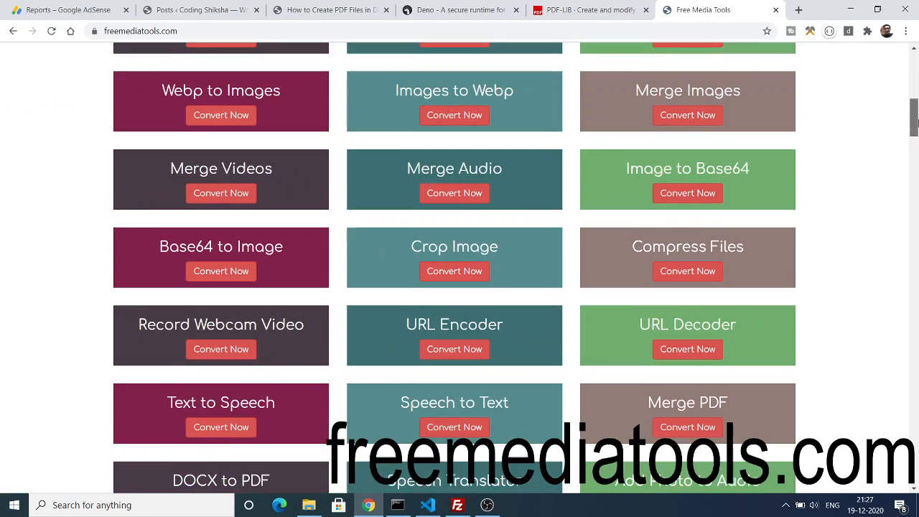
pyautogui.scroll(-3)
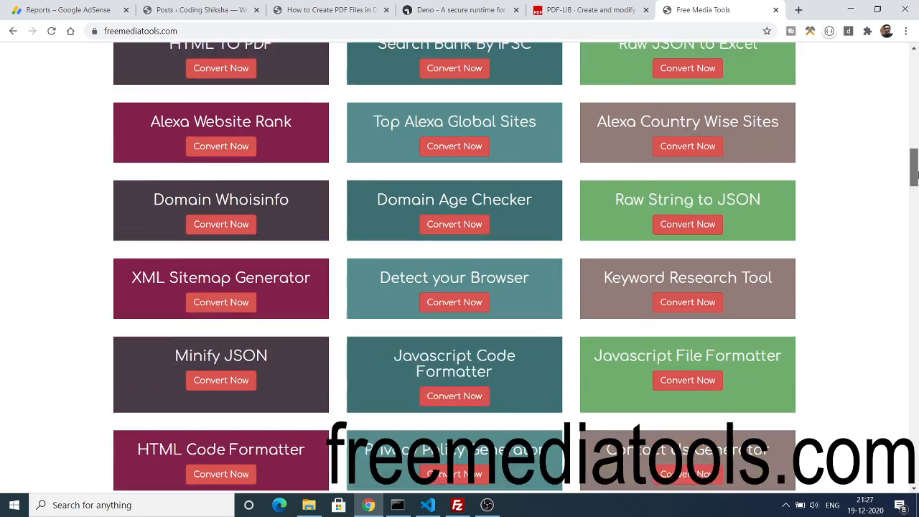
pyautogui.scroll(-3)
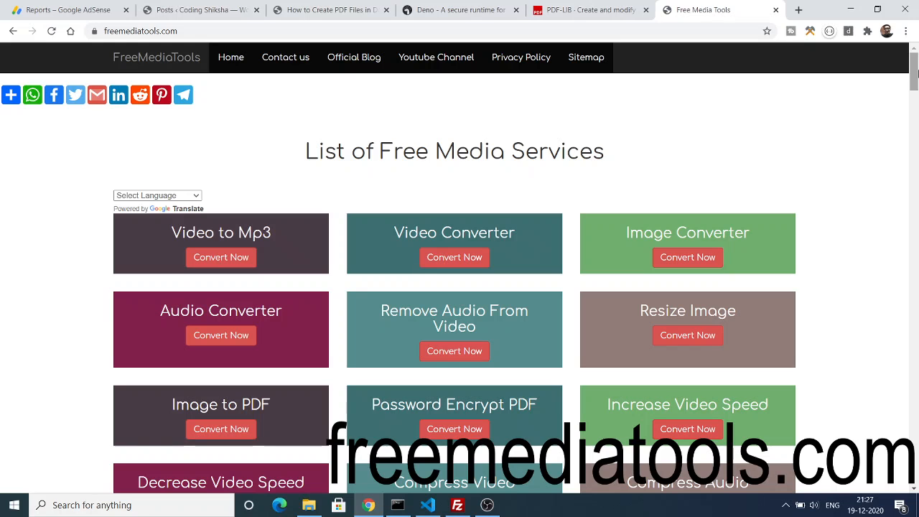
pyautogui.moveTo(483, 477)
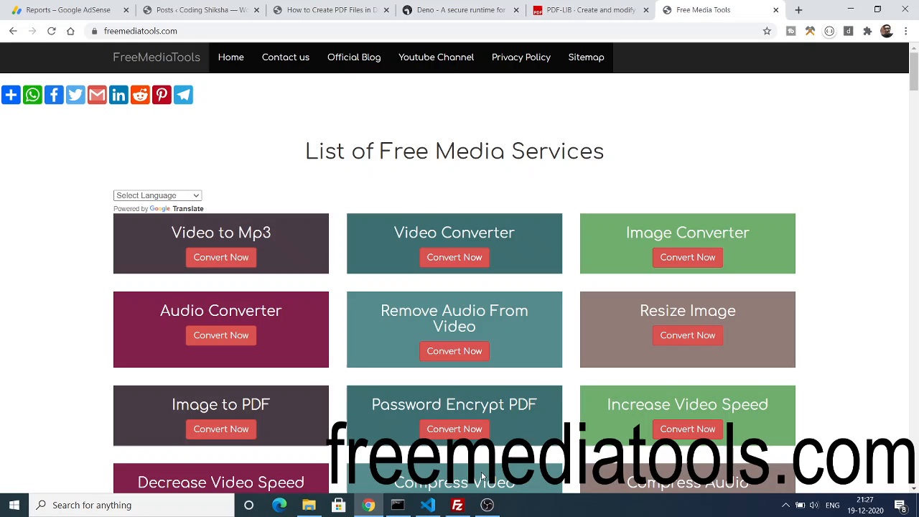